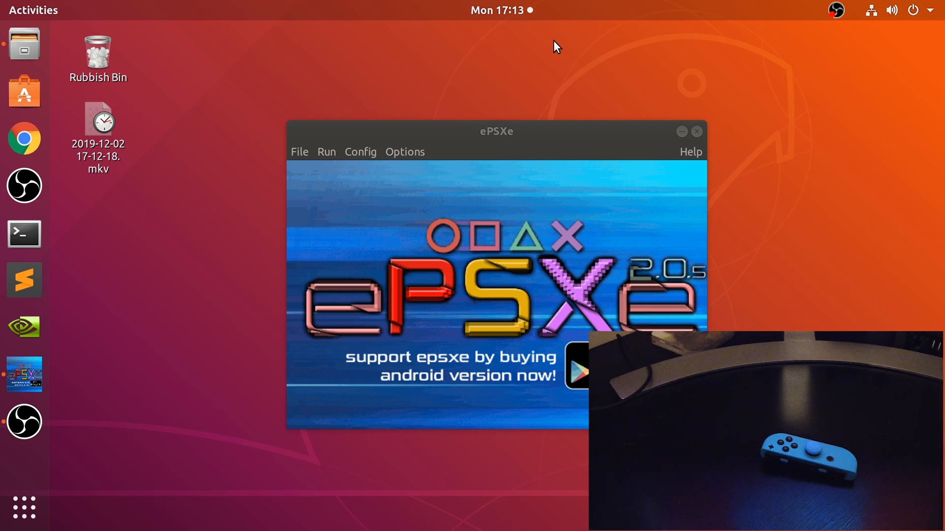
Switch back from GNOME Settings to the ePSXe window
left_click(893, 9)
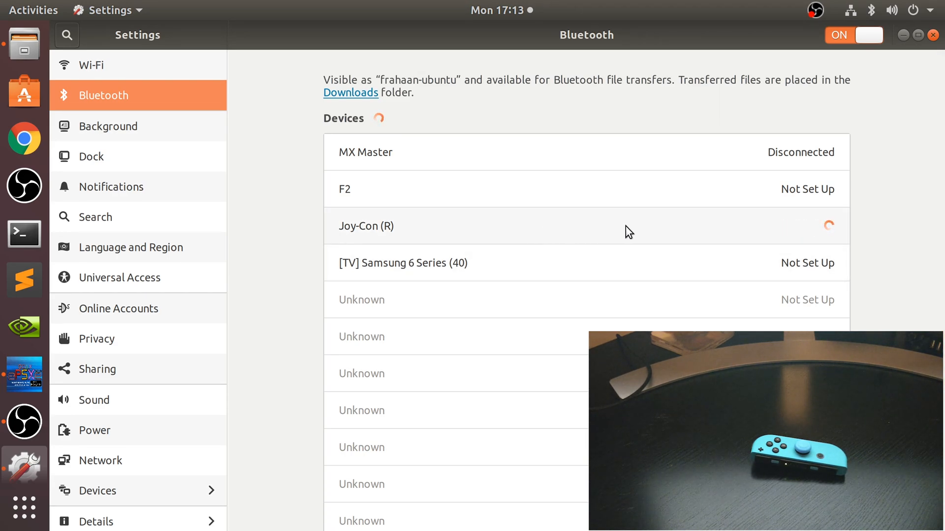
mouse_move(814, 235)
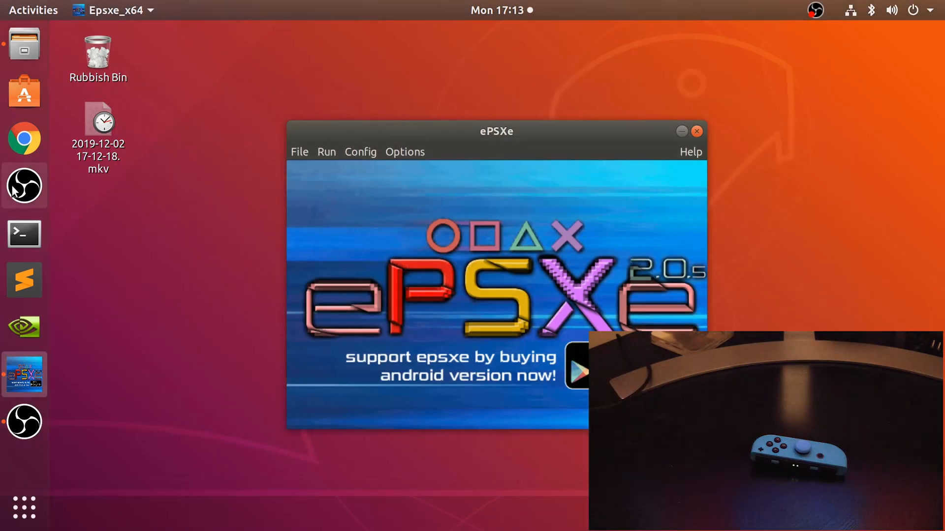
Reach the Game Pads configuration for Port 1 Pad 1 from the Config menu
left_click(360, 152)
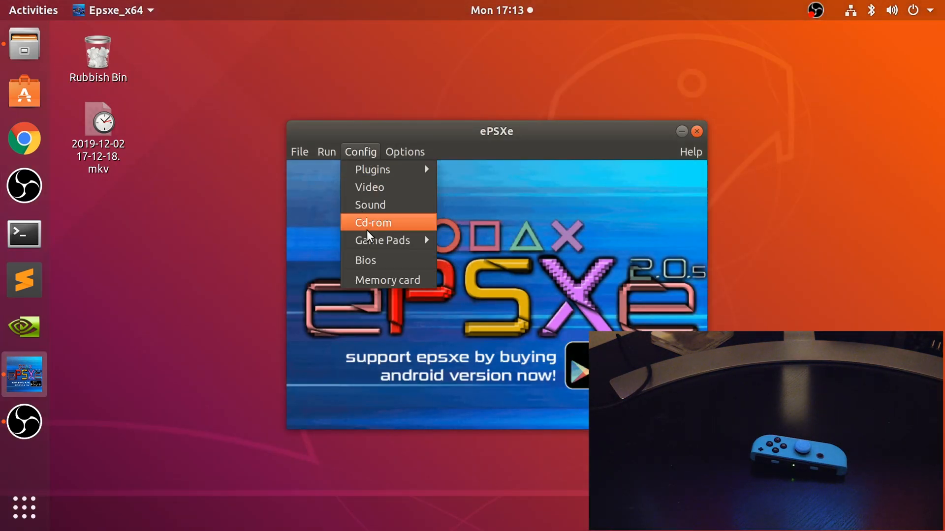
left_click(382, 240)
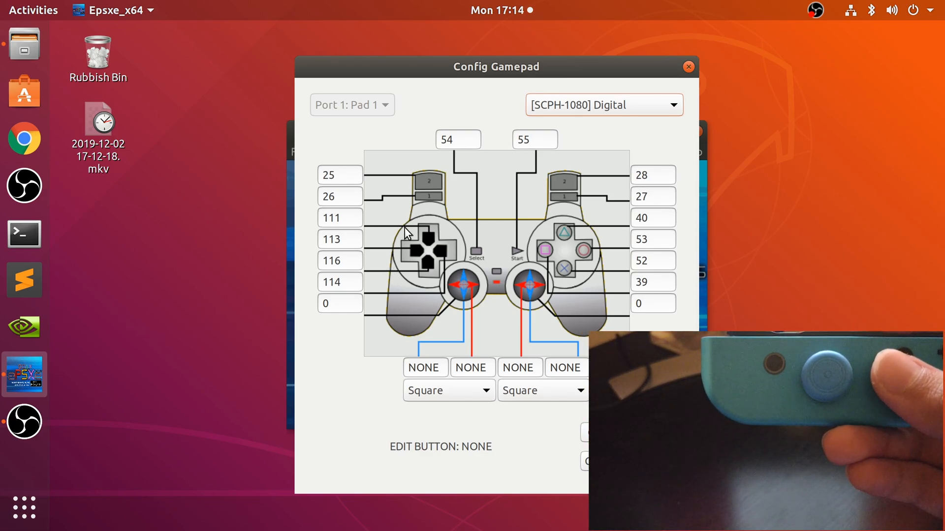
mouse_move(455, 290)
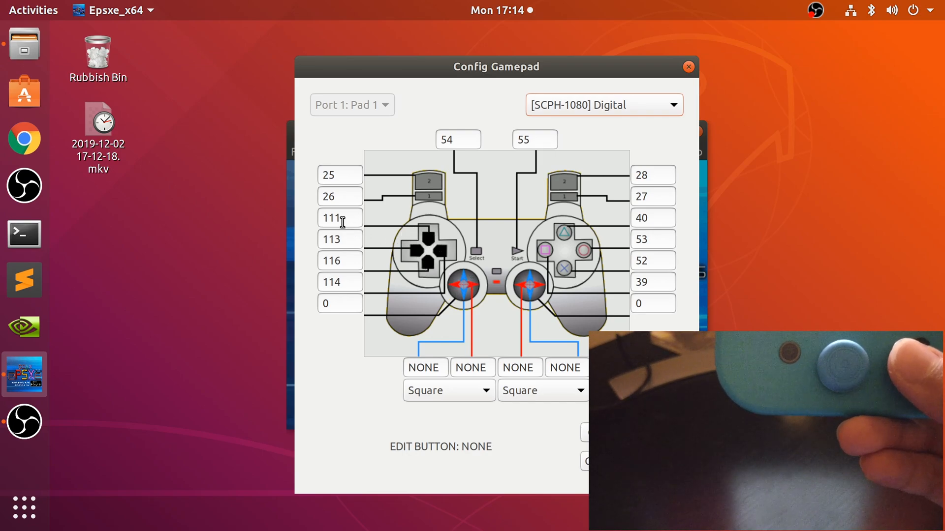
Assign the Up and Down directions to Joy-Con buttons
left_click(339, 217)
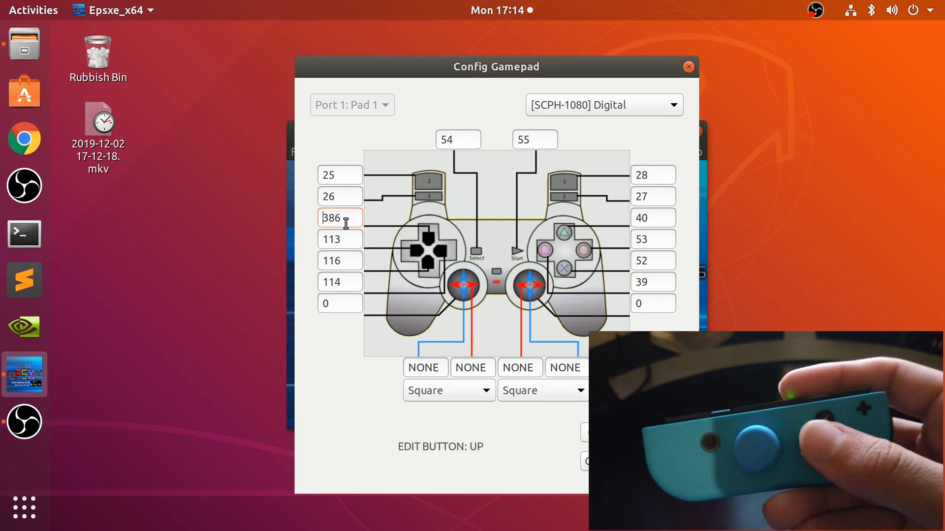
mouse_move(341, 239)
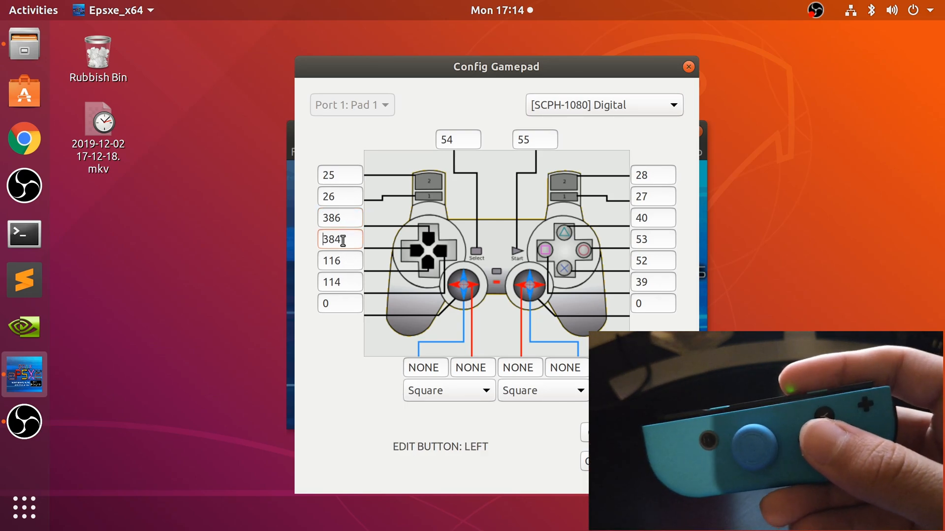
left_click(340, 259)
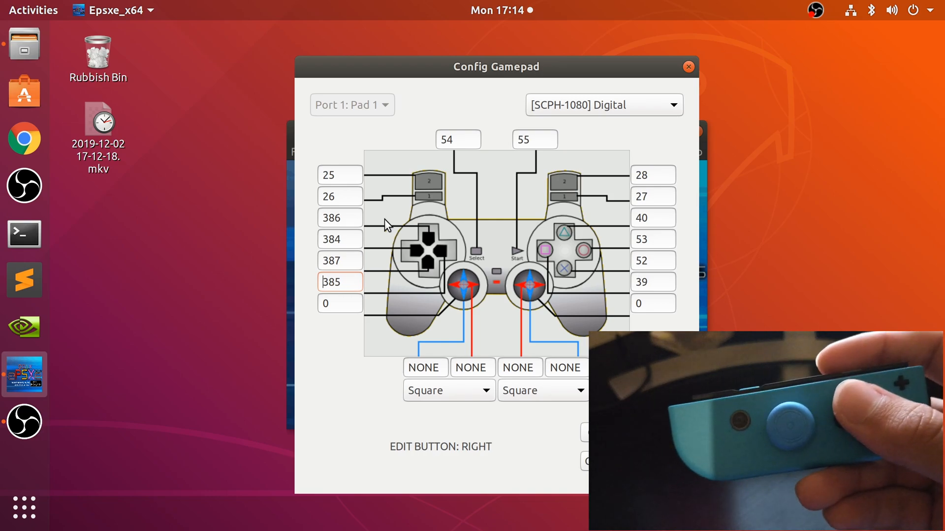
mouse_move(661, 211)
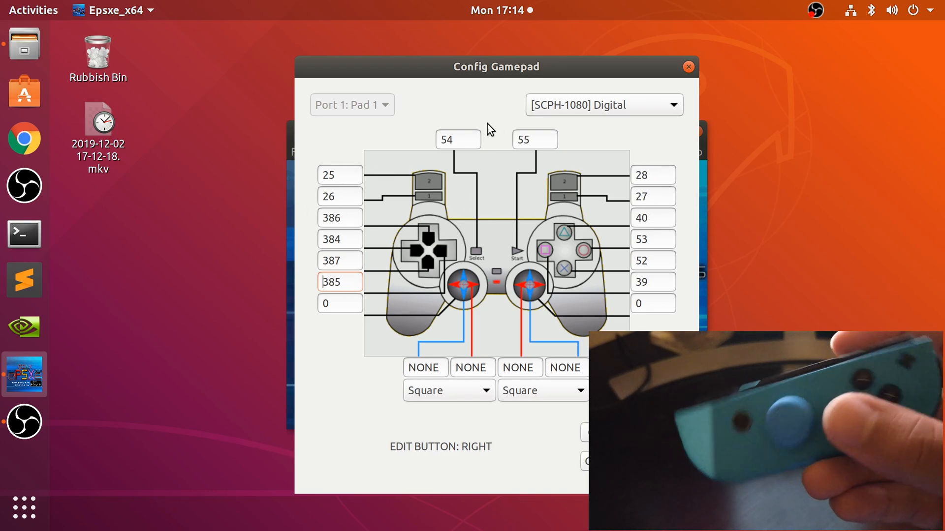
mouse_move(457, 138)
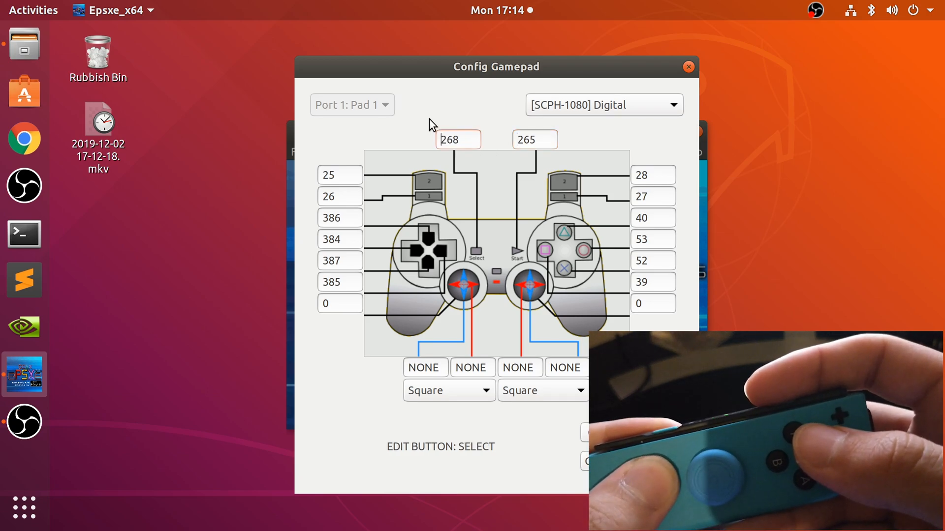
mouse_move(680, 213)
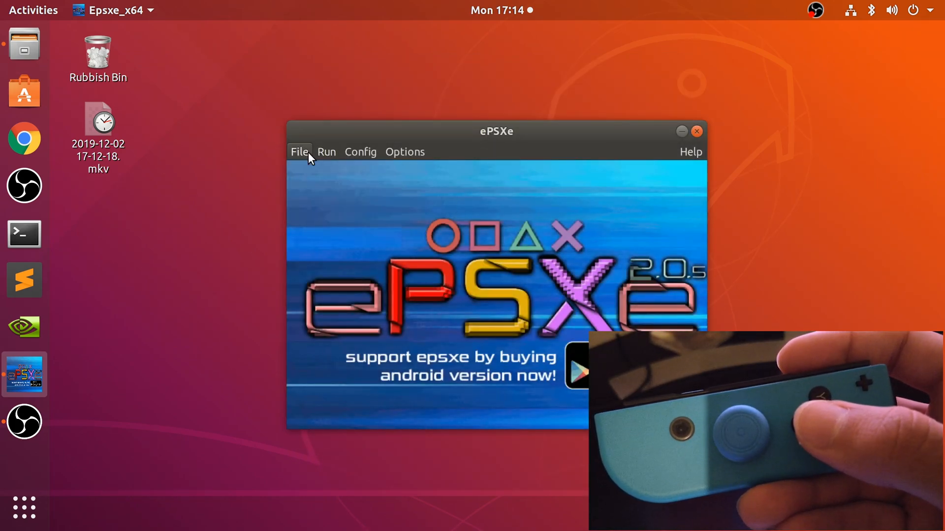
Choose File > Run ISO to pick a game image from disk
left_click(299, 152)
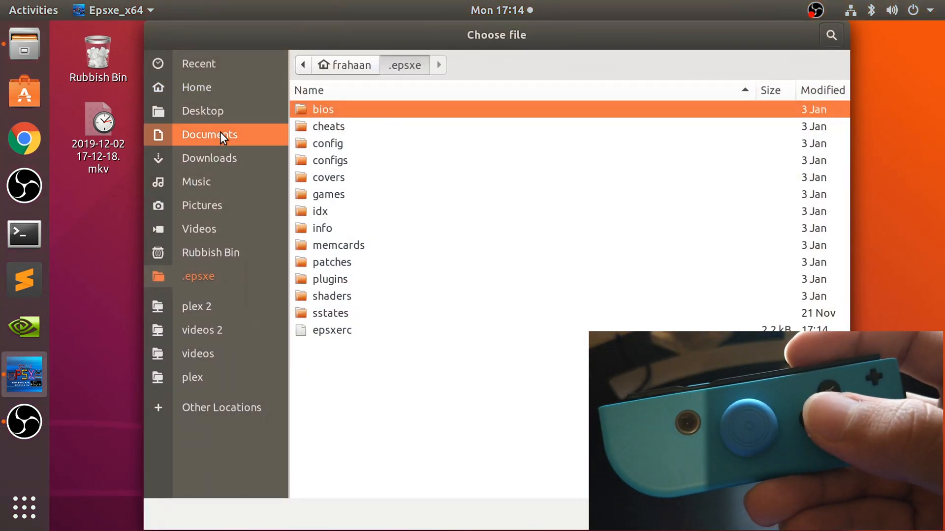